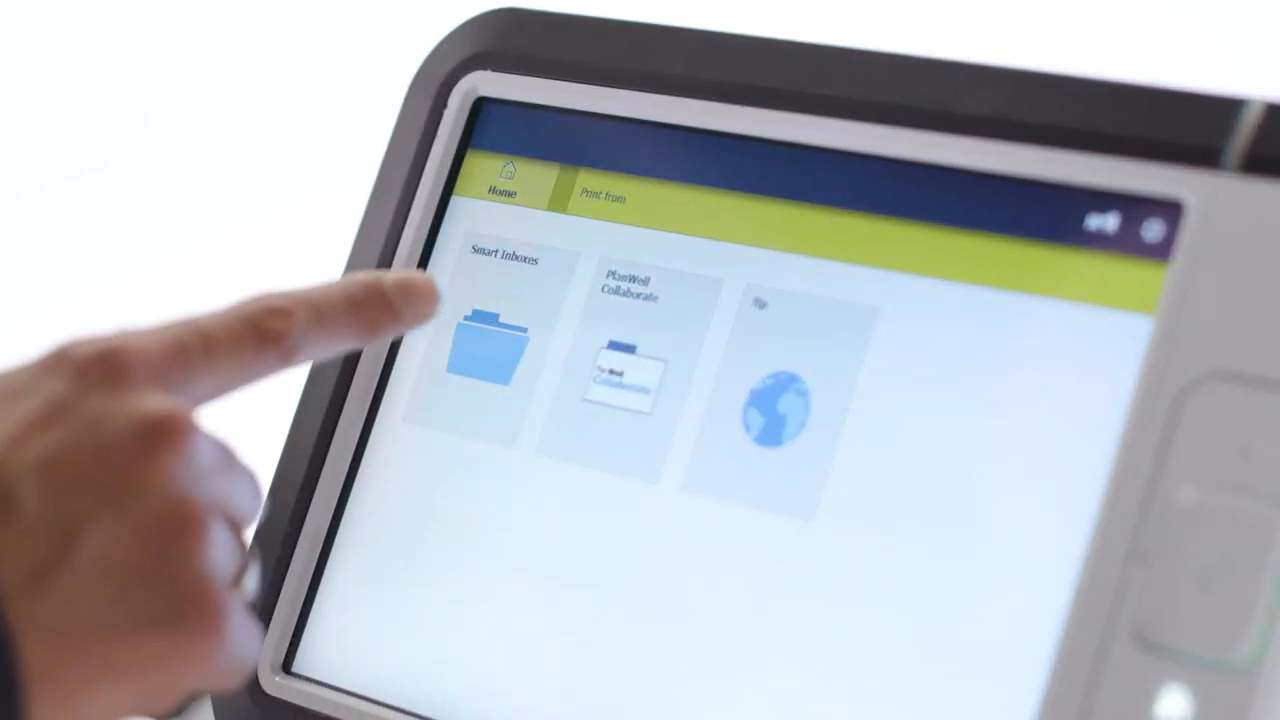
# Step: Open Smart Inboxes on the Home screen to view the Public inbox with 10 jobs
pyautogui.click(487, 355)
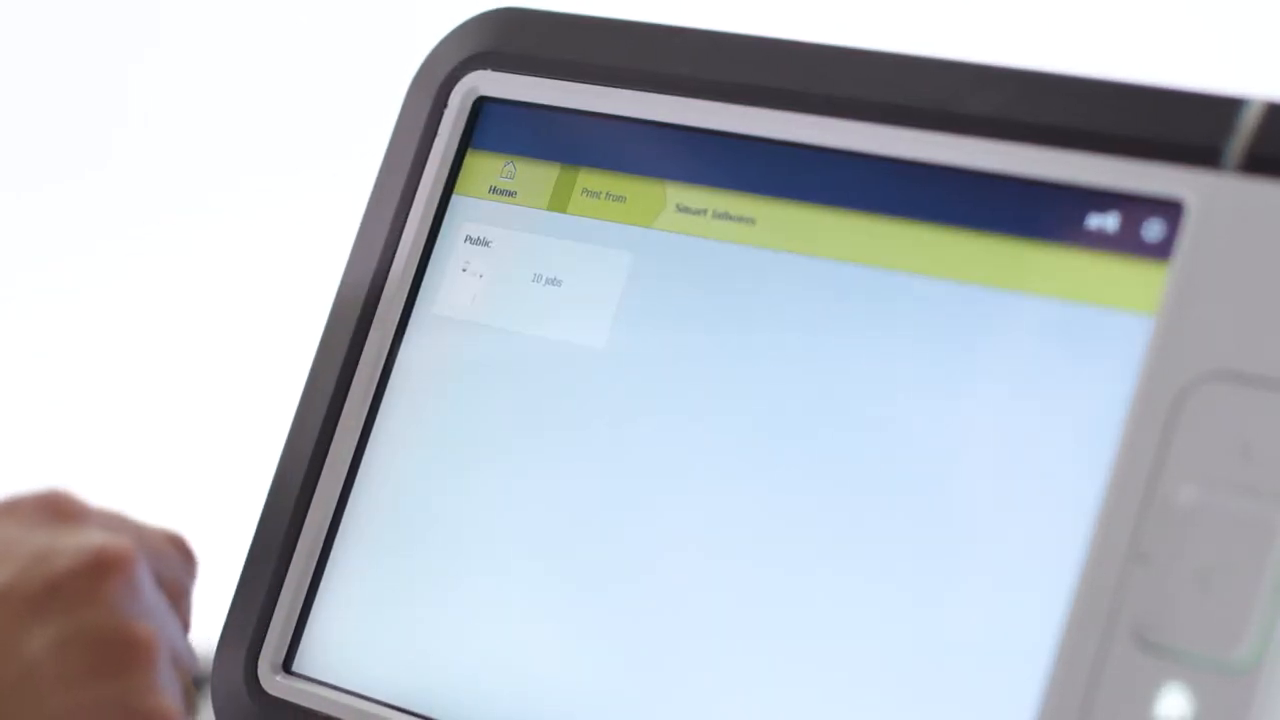
pyautogui.click(530, 285)
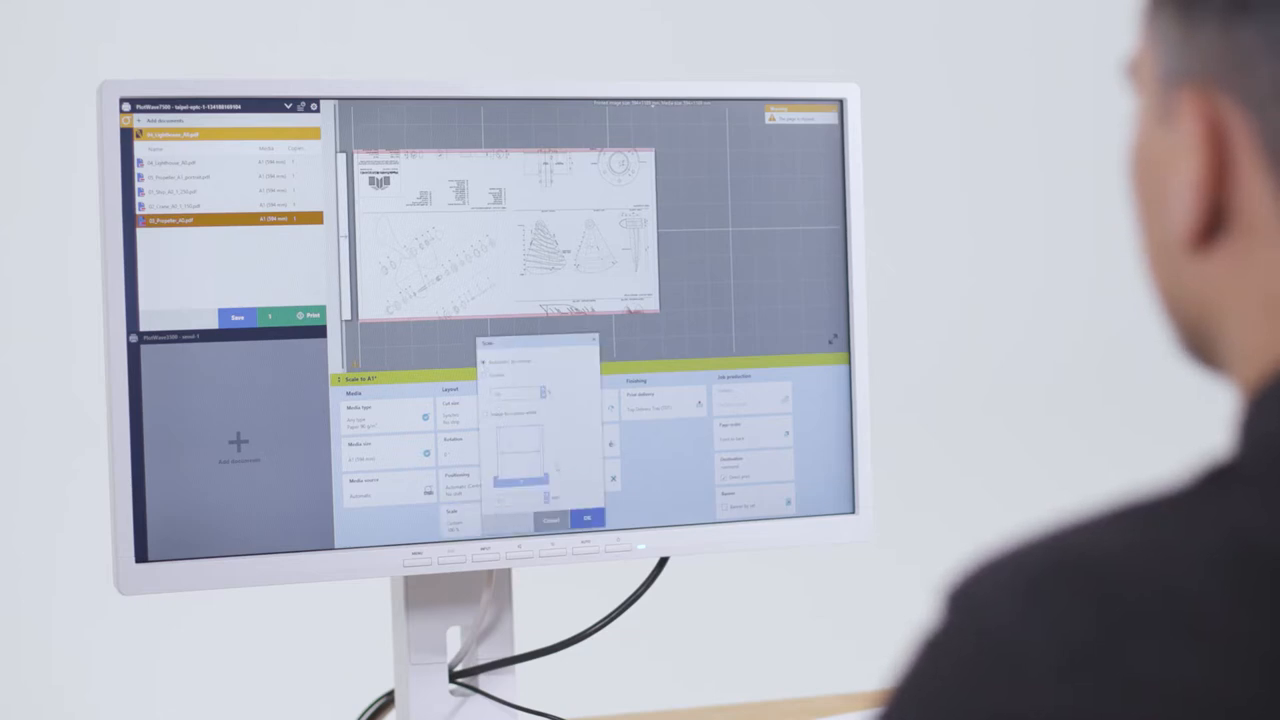
# Step: Open the print driver dialog and list media choices such as any loaded roll
pyautogui.click(588, 515)
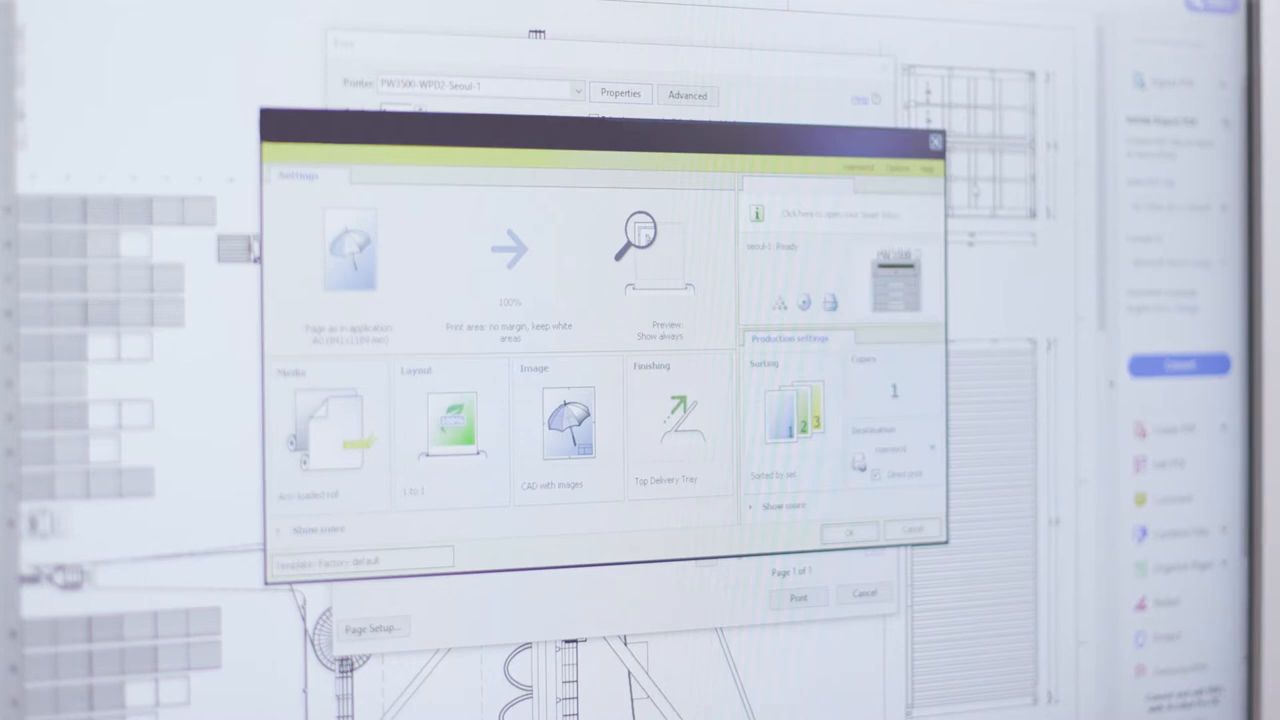
pyautogui.click(325, 435)
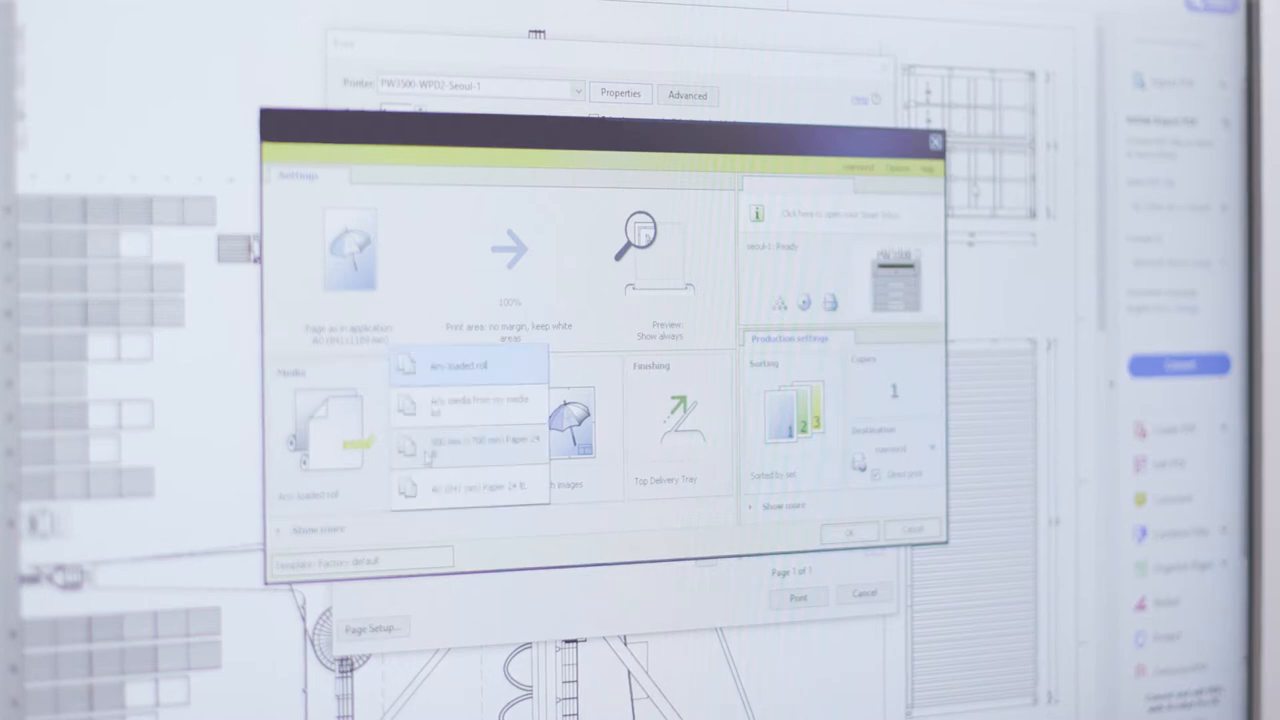